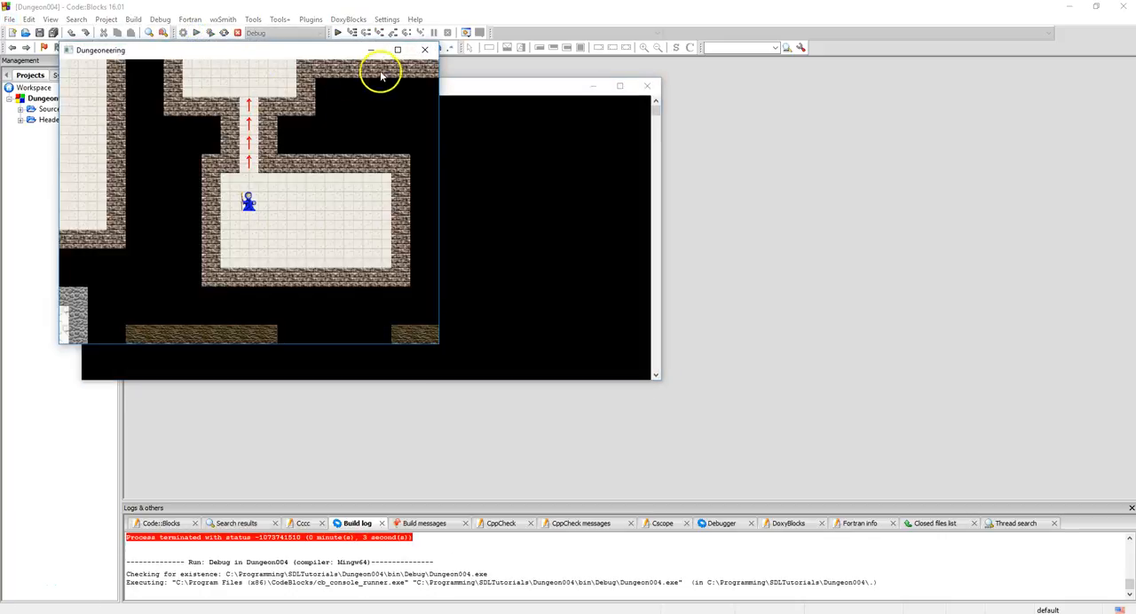
- Maximize the game window to view the 260-room map, then end the running game
{"action": "left_click", "coordinate": [403, 48]}
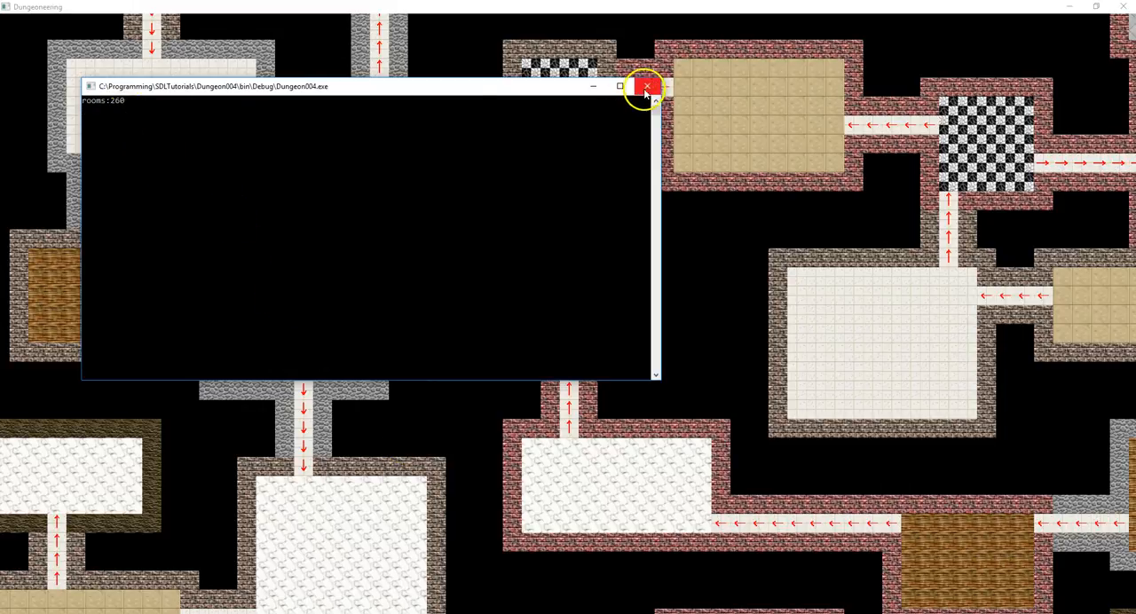
{"action": "left_click", "coordinate": [645, 87]}
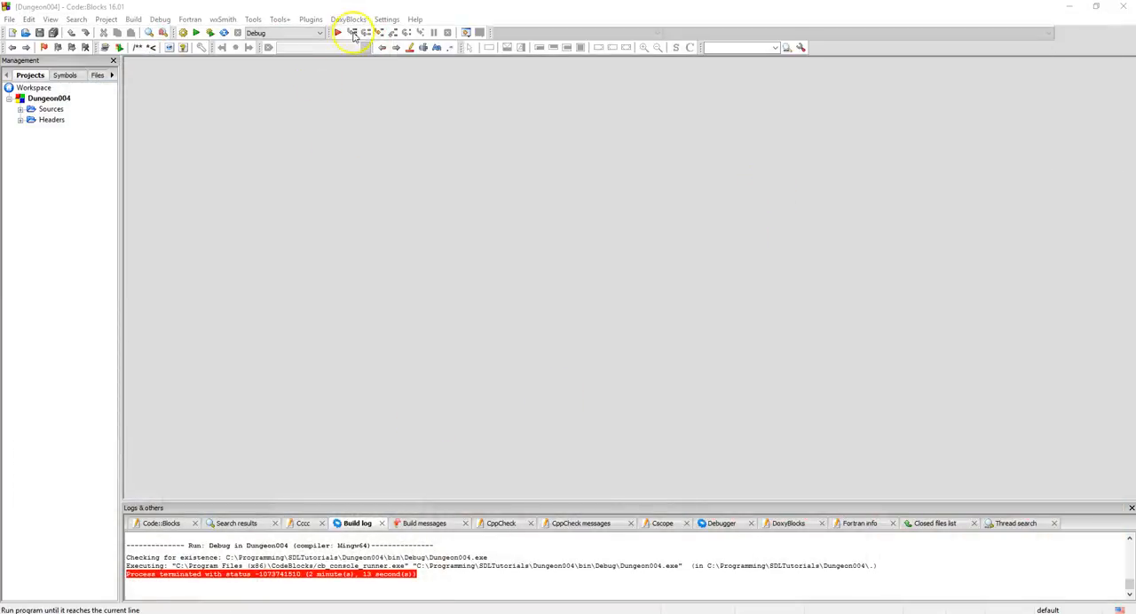
- Run Dungeon004 again to generate a fresh 264-room dungeon and bring it to the front
{"action": "left_click", "coordinate": [332, 33]}
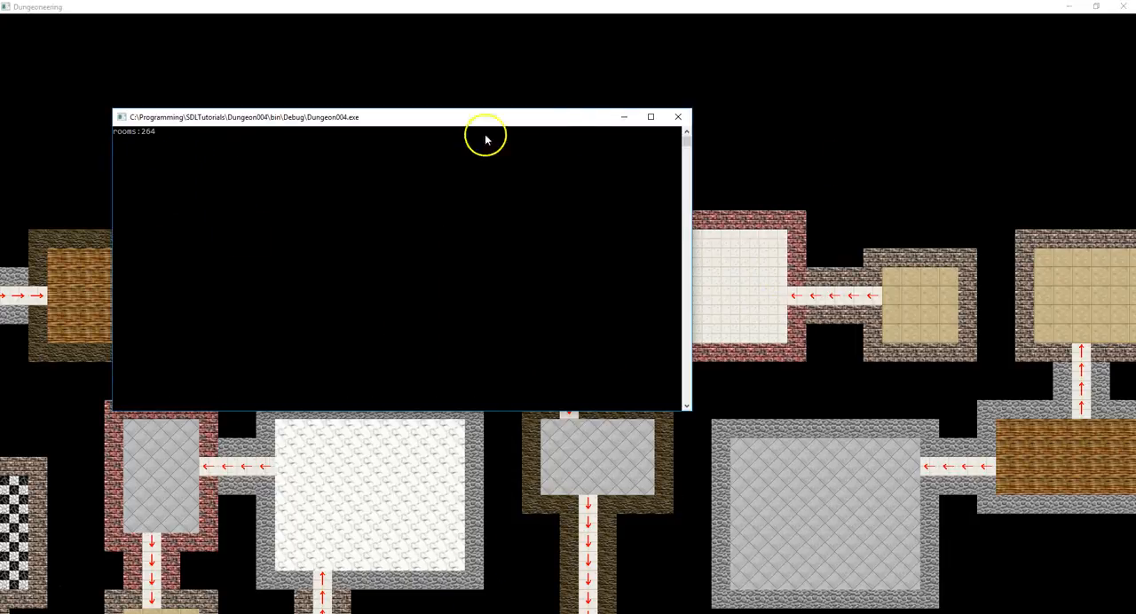
{"action": "left_click", "coordinate": [677, 117]}
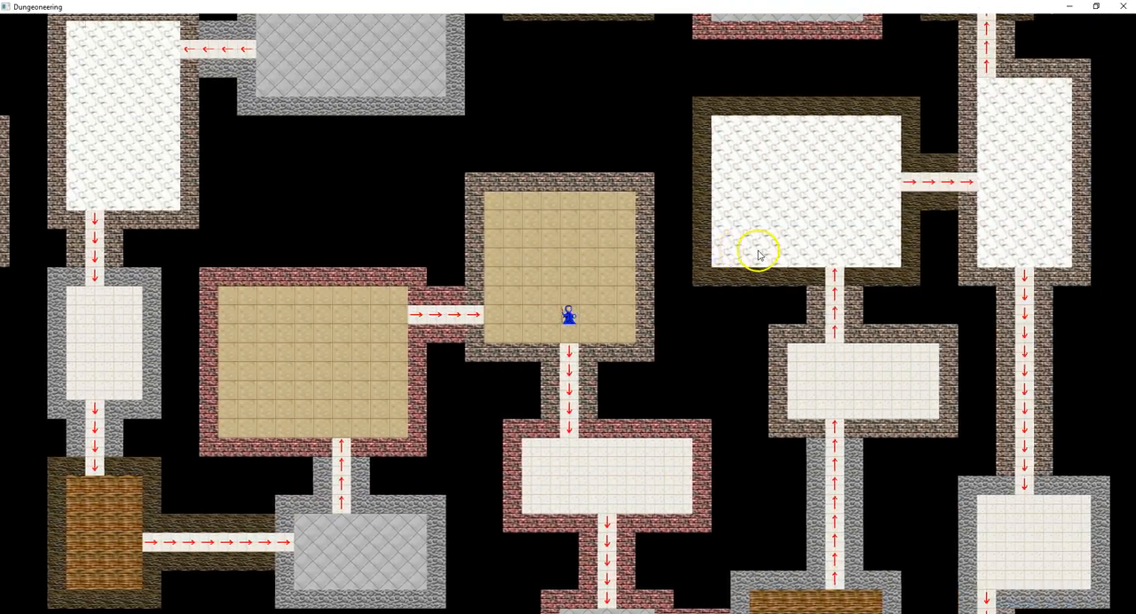
- Move the blue hero south into the next room, the map scrolling to follow
{"action": "scroll", "scroll_direction": "down", "scroll_amount": 3}
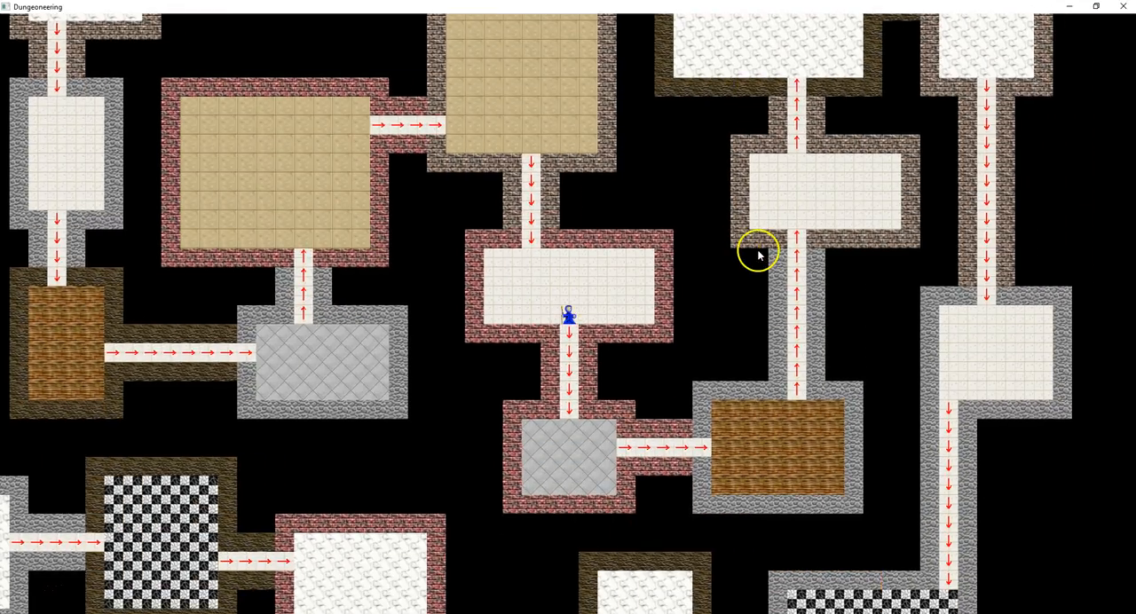